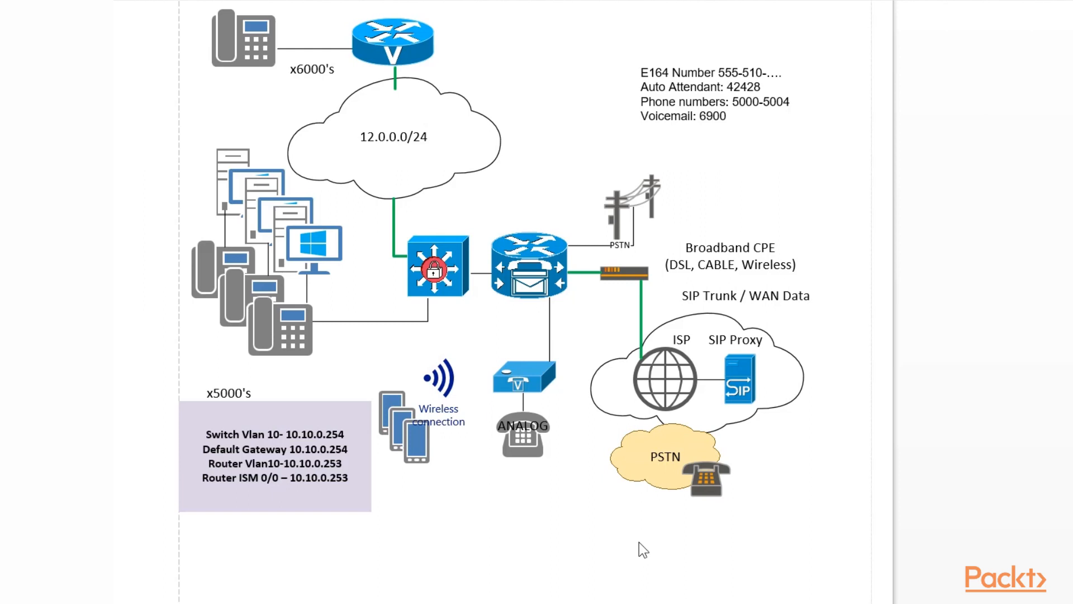
mouse_move(675, 85)
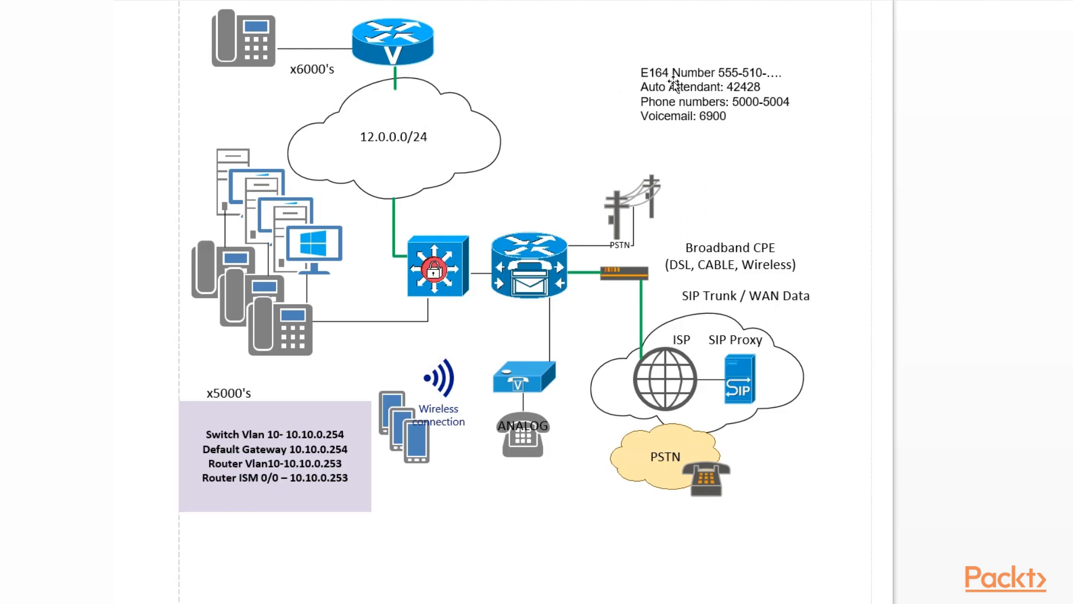
mouse_move(736, 80)
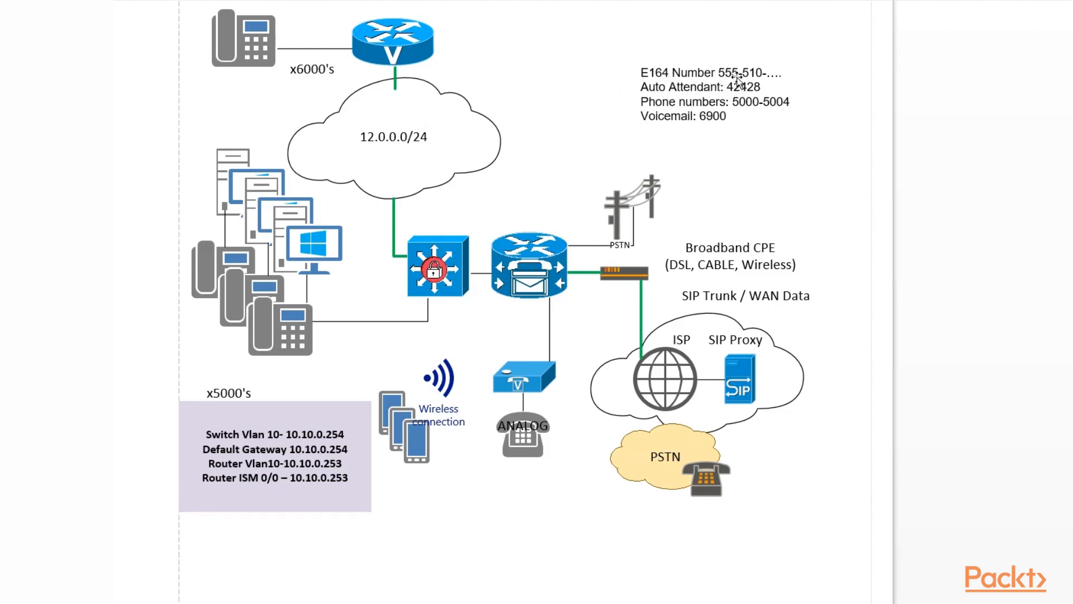
mouse_move(787, 75)
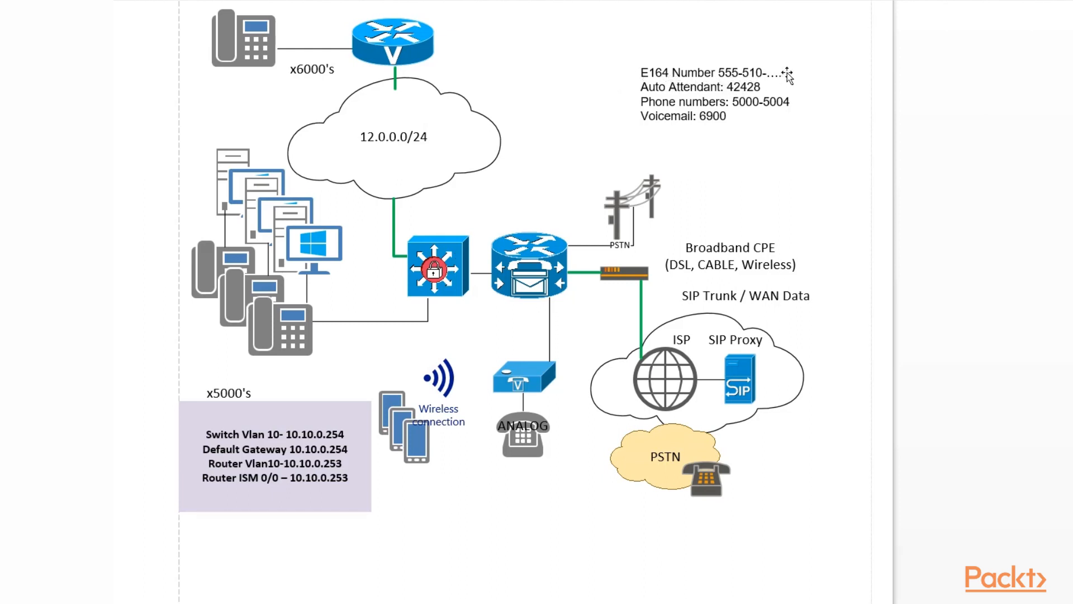
mouse_move(730, 93)
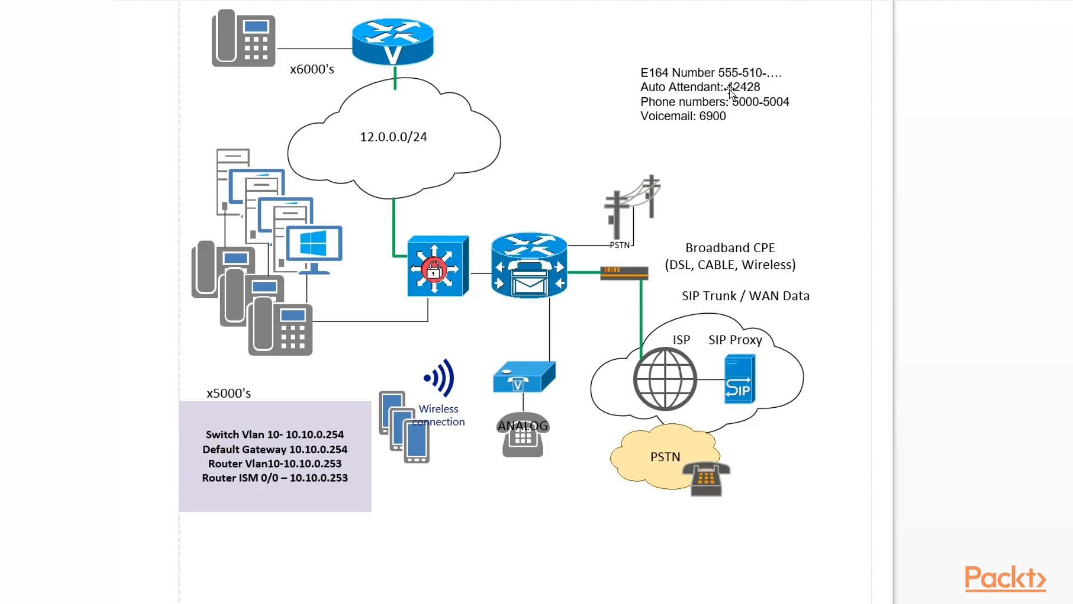
mouse_move(377, 269)
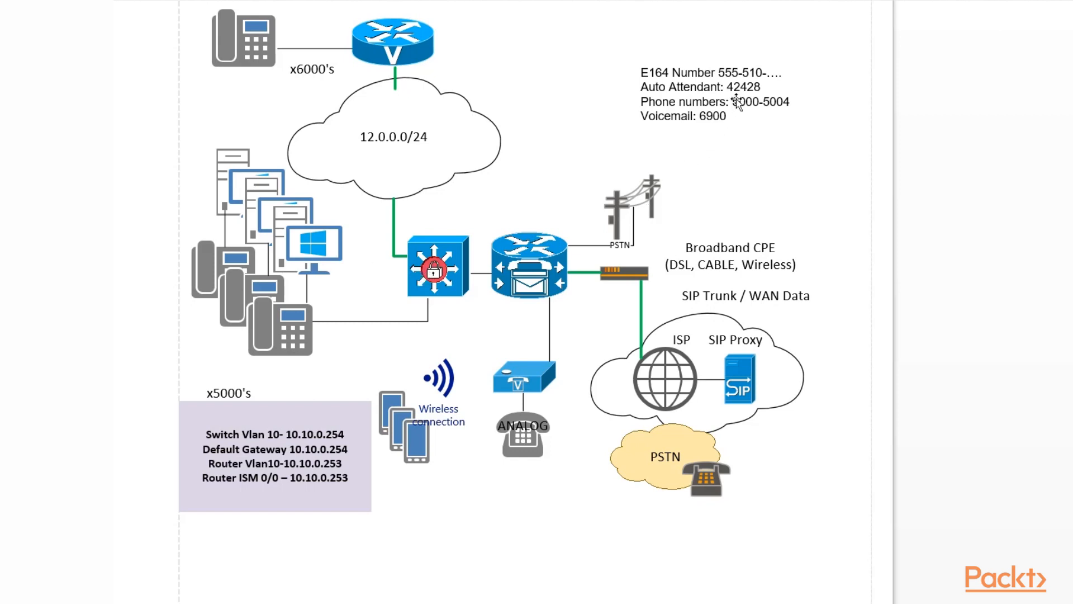
mouse_move(734, 123)
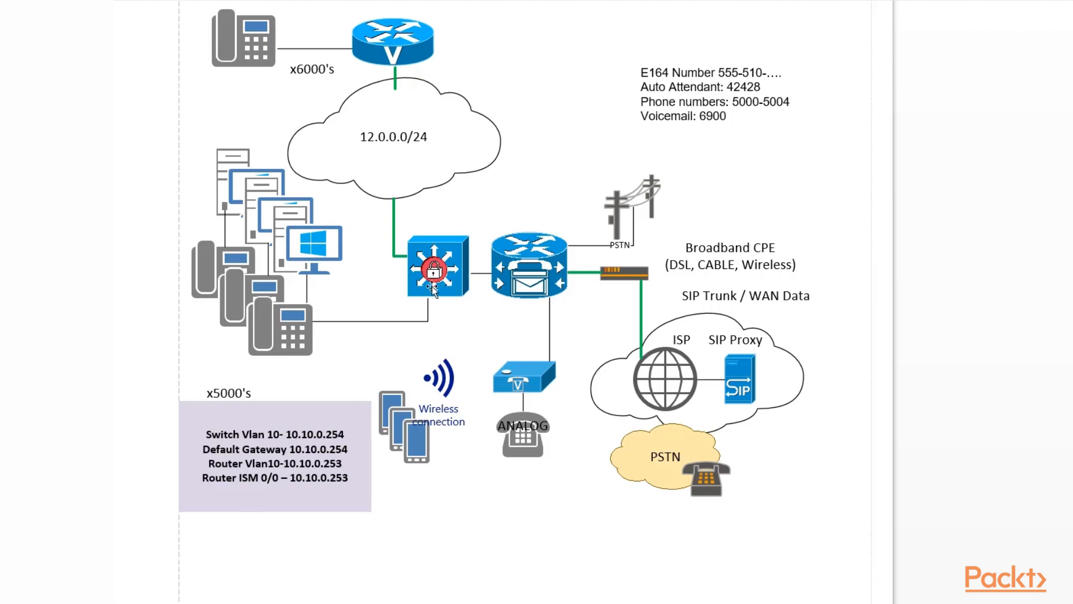
mouse_move(274, 335)
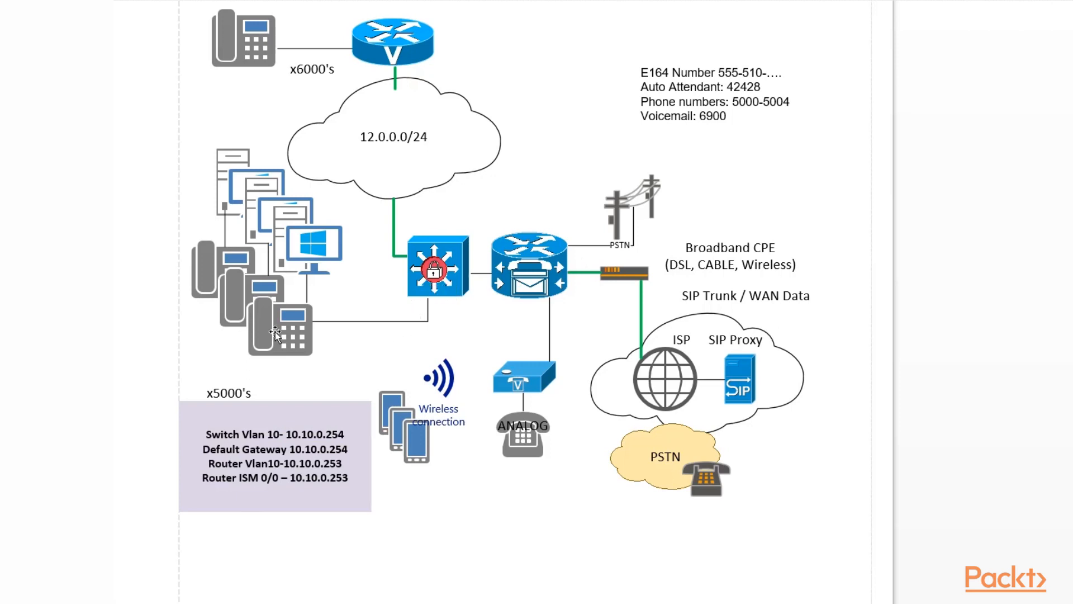
mouse_move(410, 334)
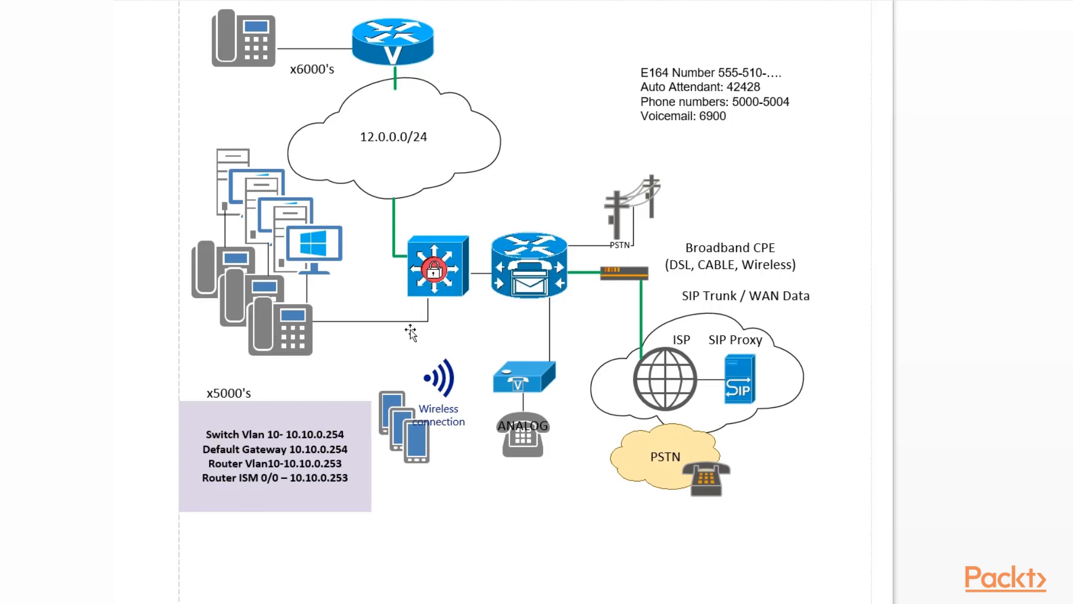
mouse_move(429, 331)
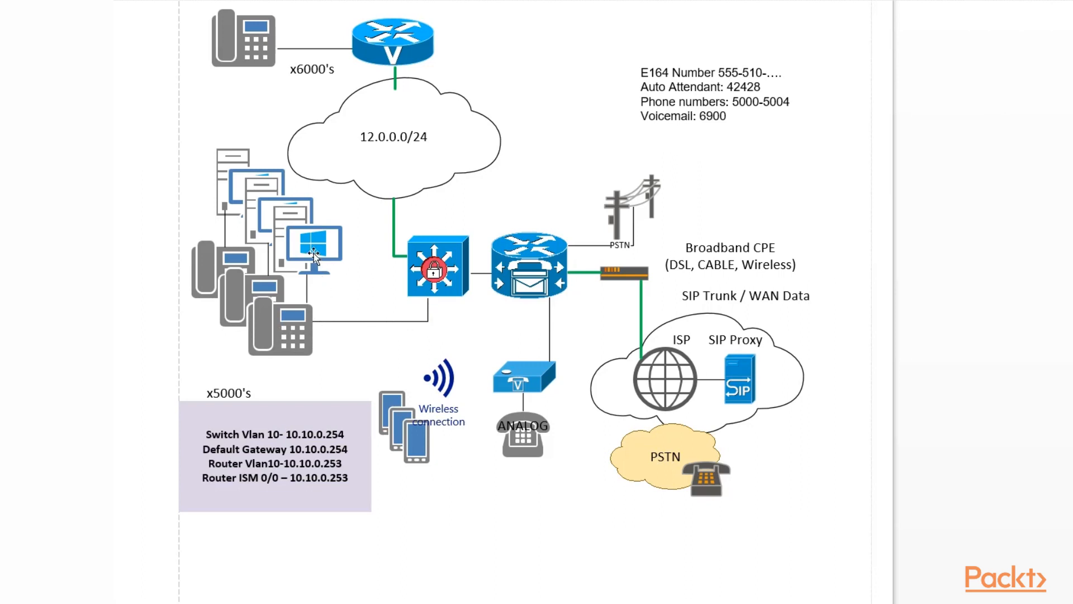
mouse_move(297, 361)
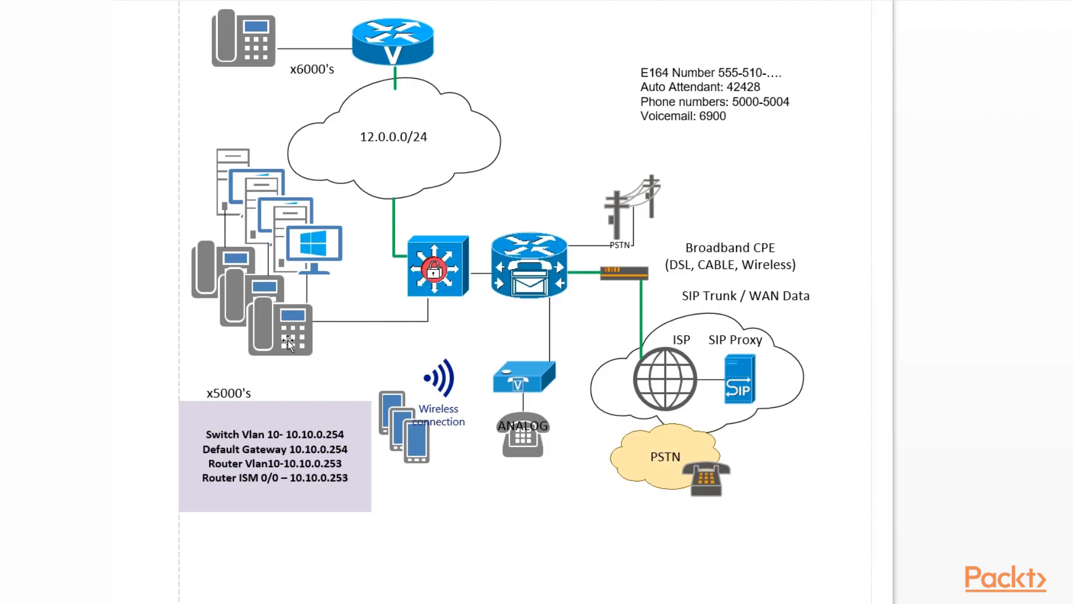
mouse_move(306, 267)
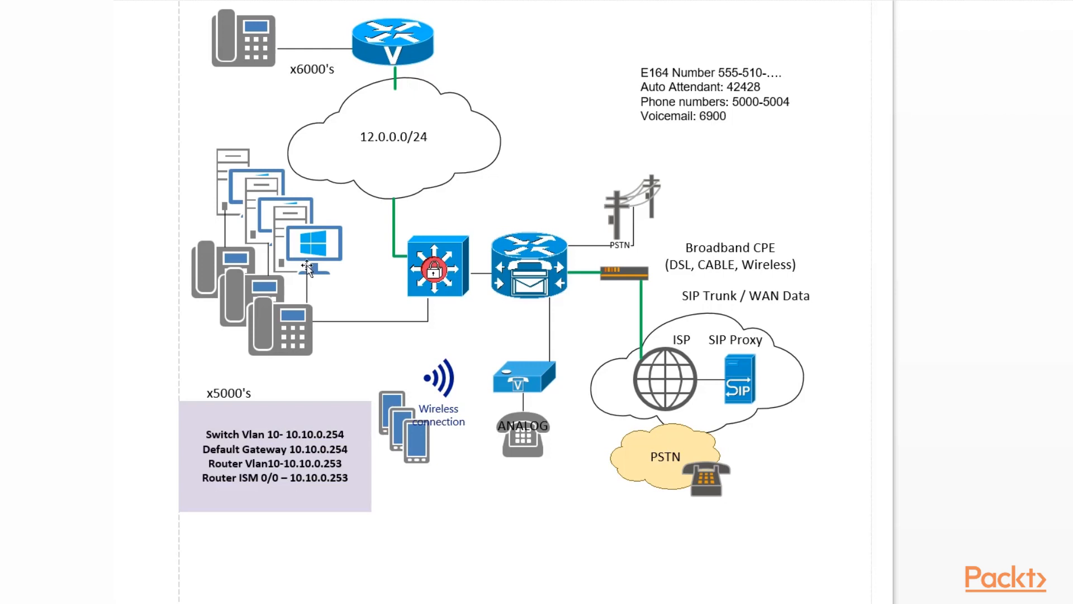
mouse_move(309, 243)
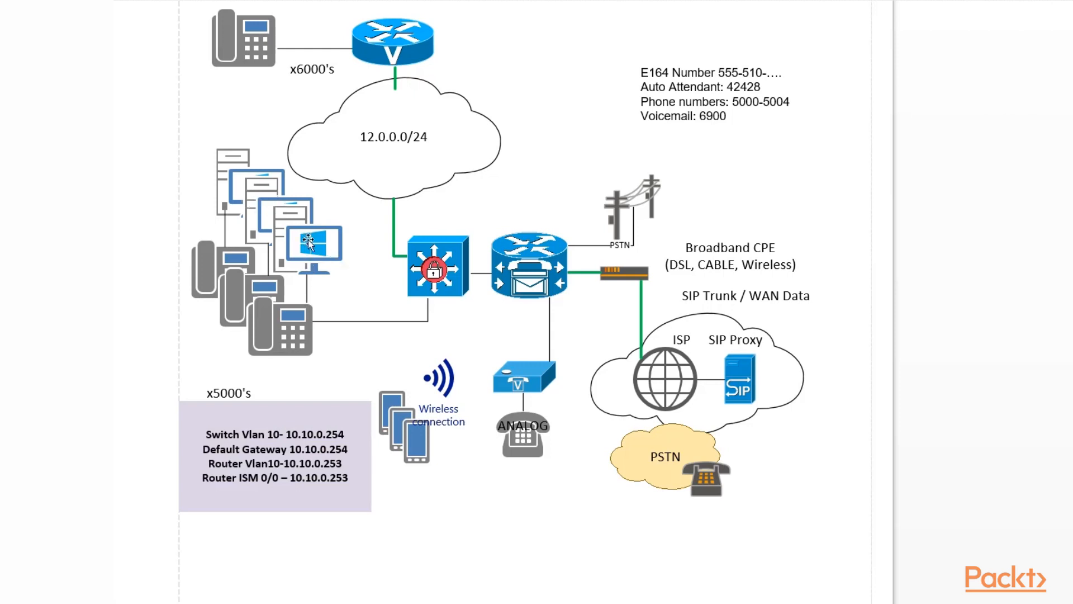
mouse_move(400, 58)
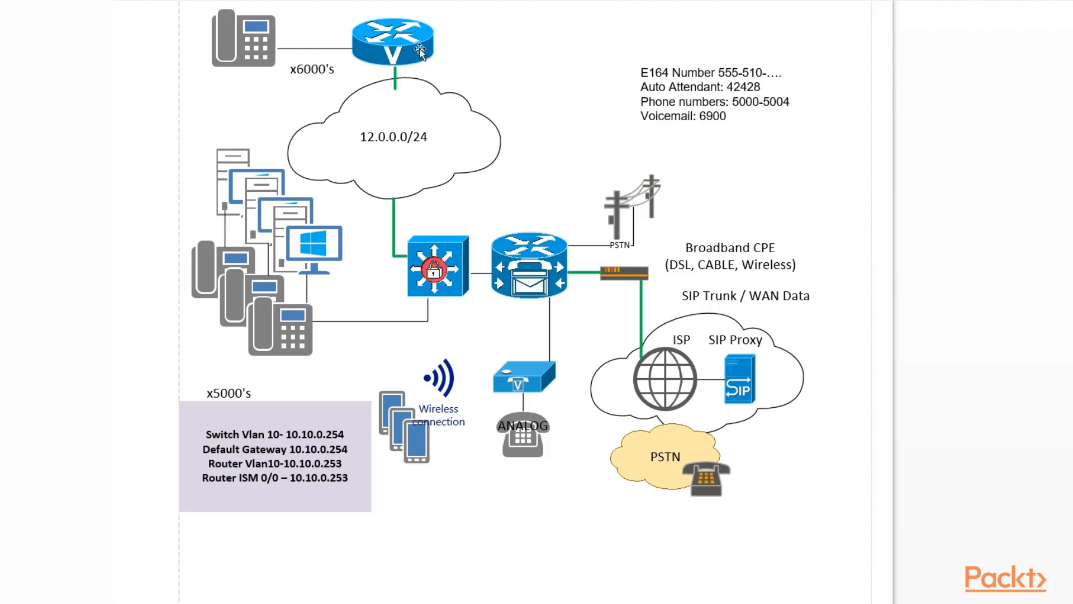
mouse_move(422, 108)
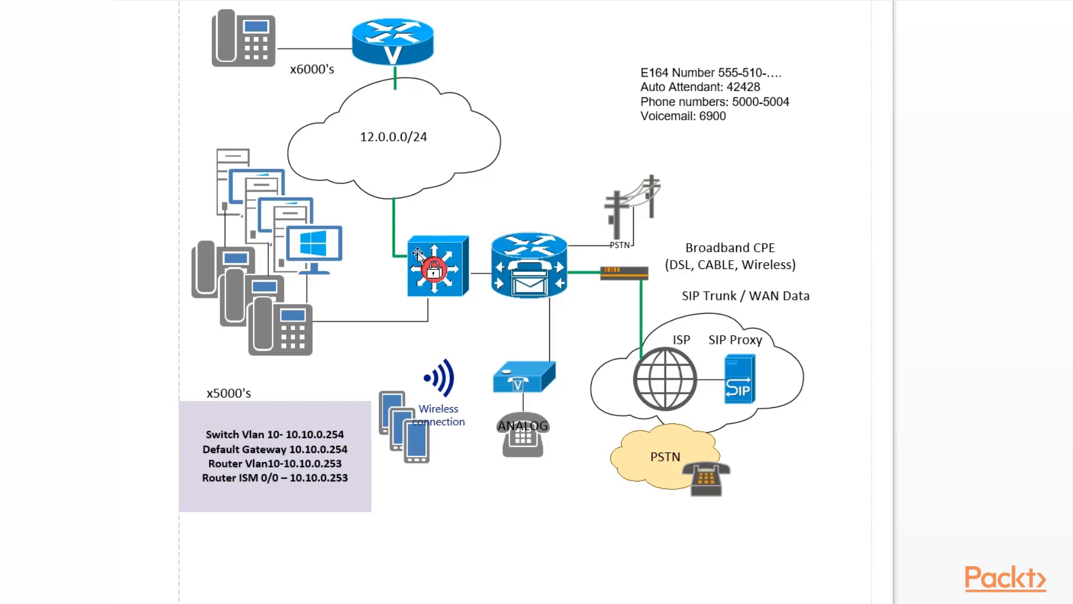
mouse_move(396, 153)
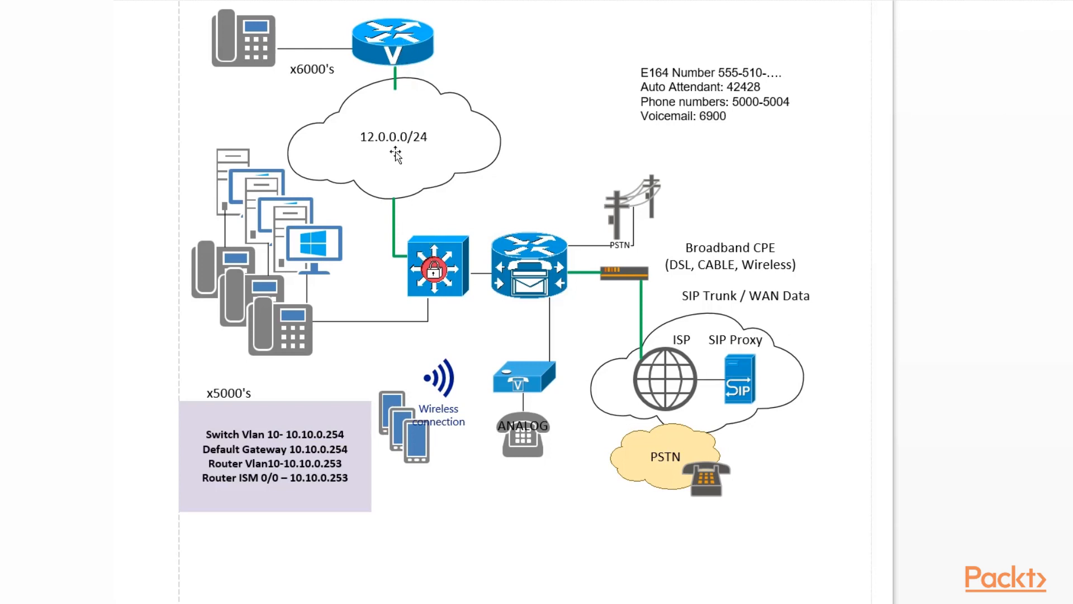
mouse_move(633, 267)
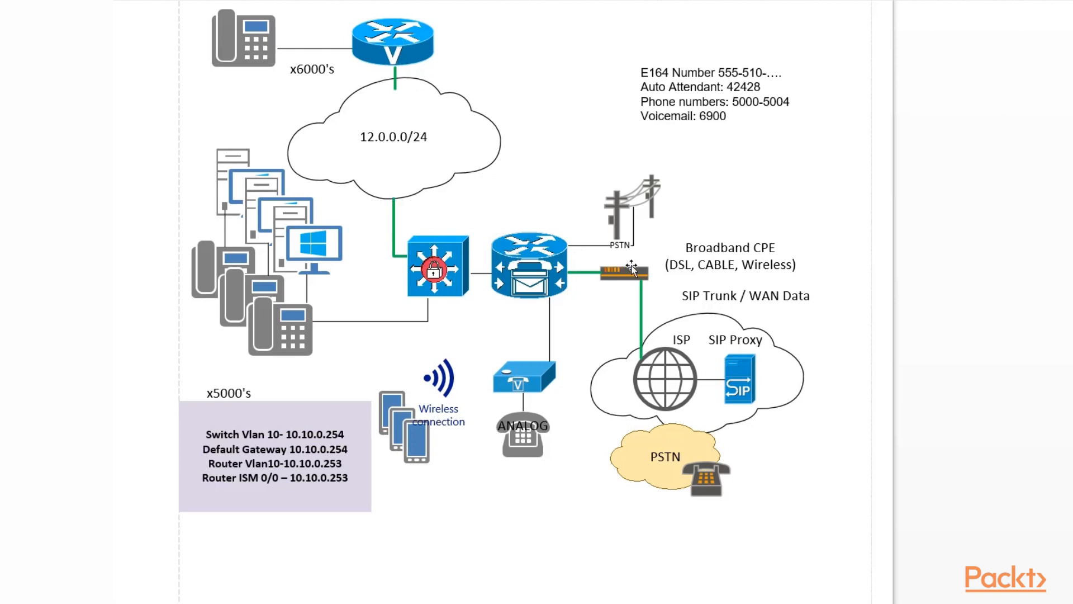